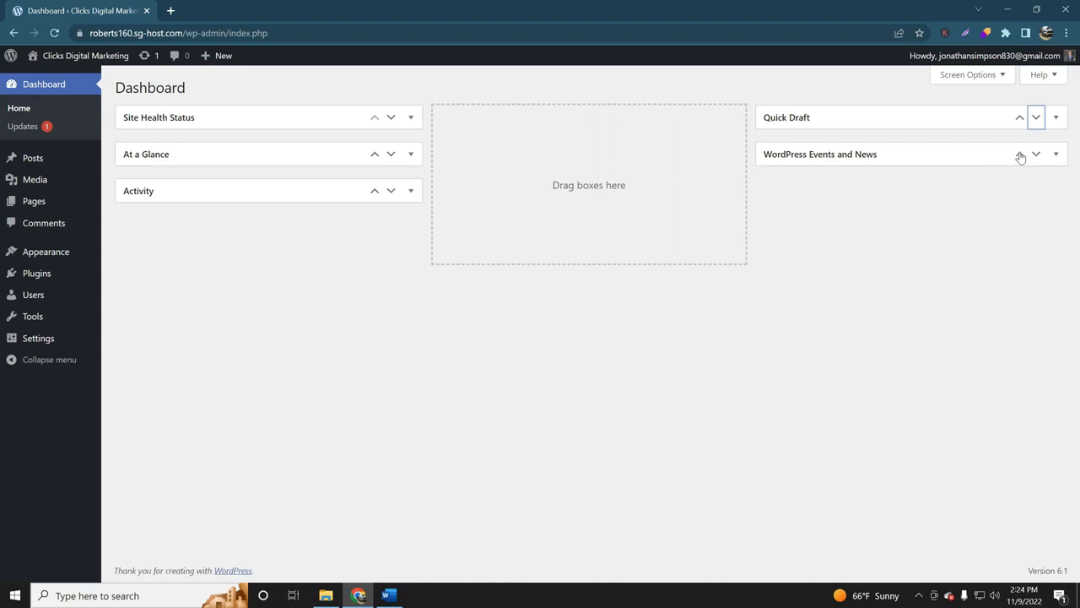
- Go to the Installed Plugins page from the admin sidebar
click(36, 272)
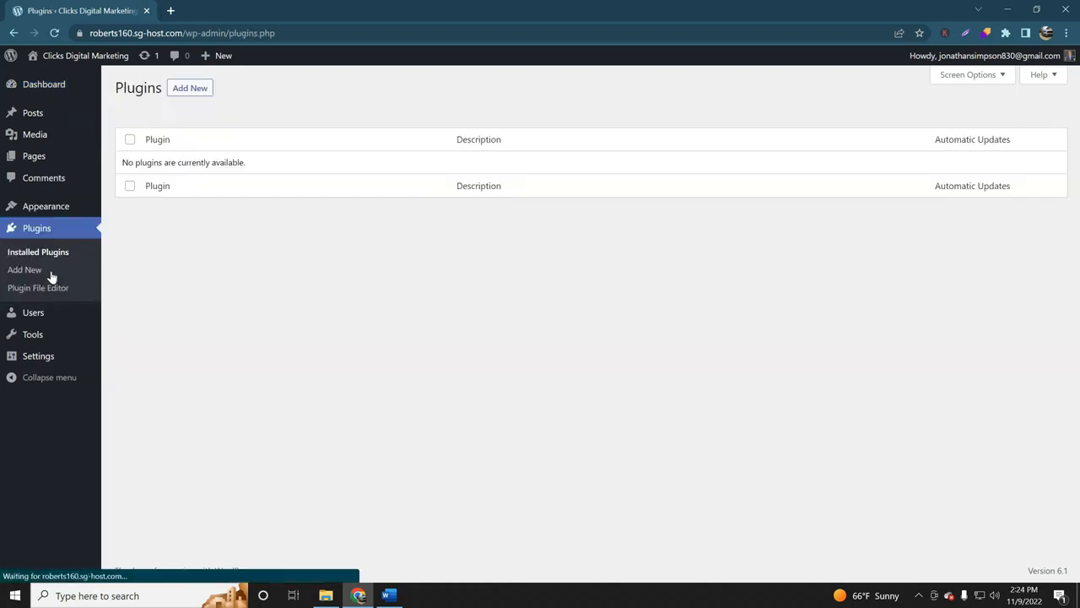
- Search Add New for 'wp call button' and install and activate WP Call Button
click(25, 269)
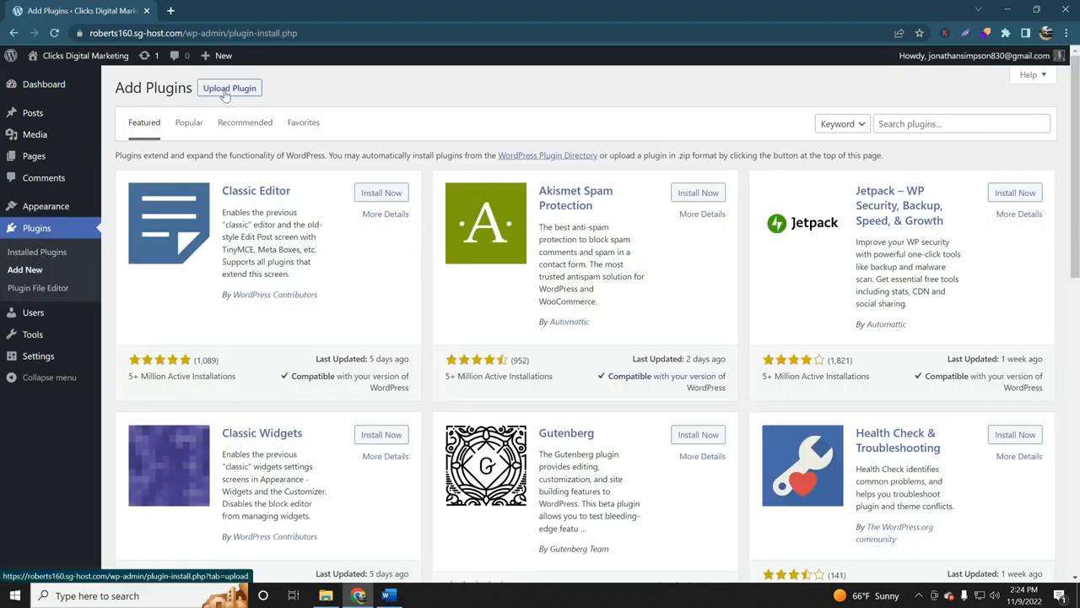
text(wp)
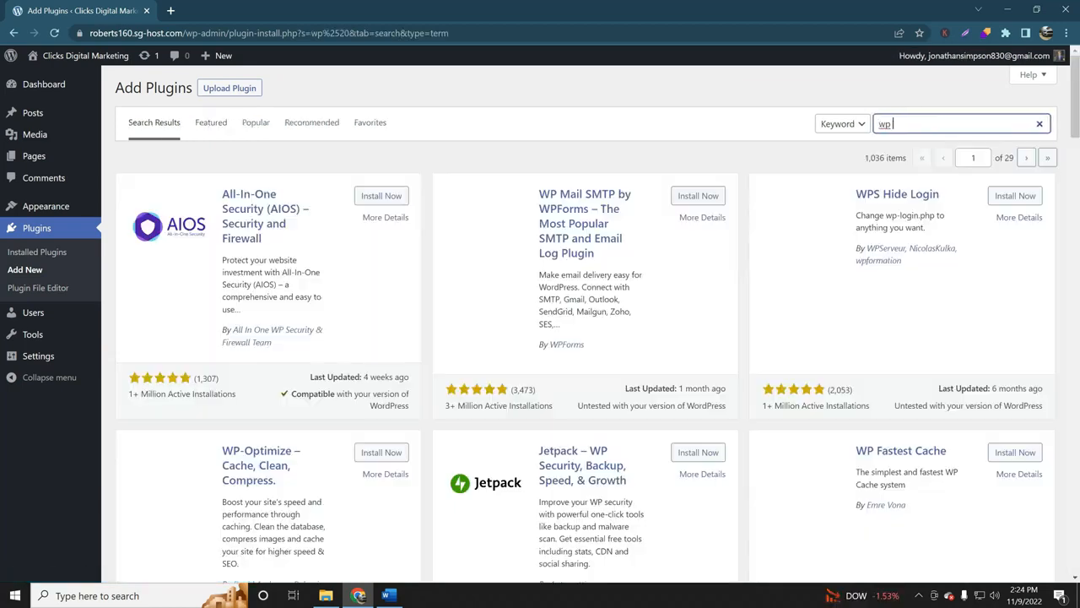
text(call button)
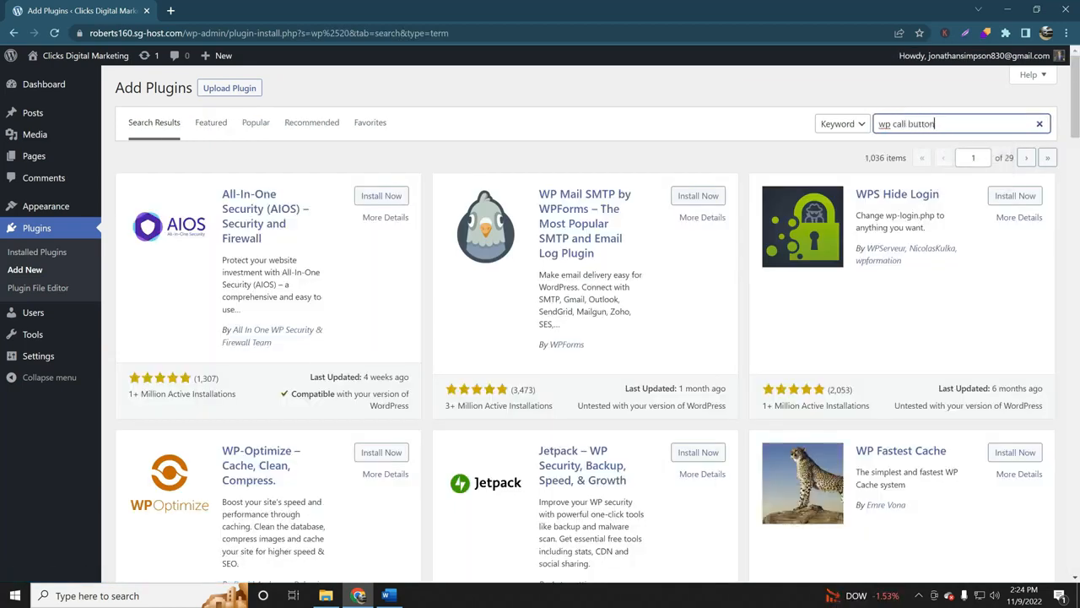
key(Return)
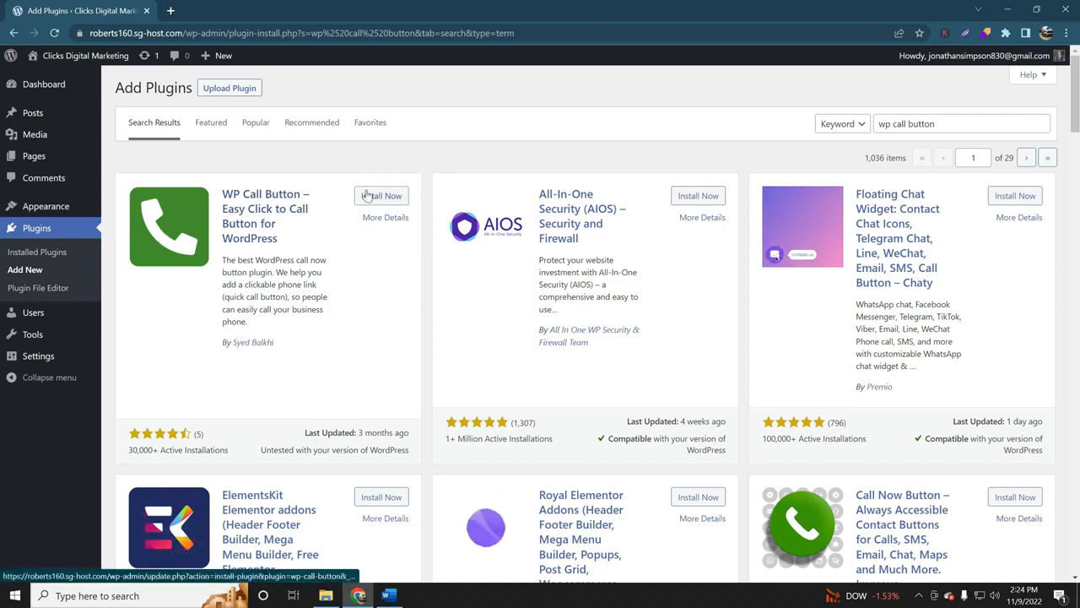
click(380, 195)
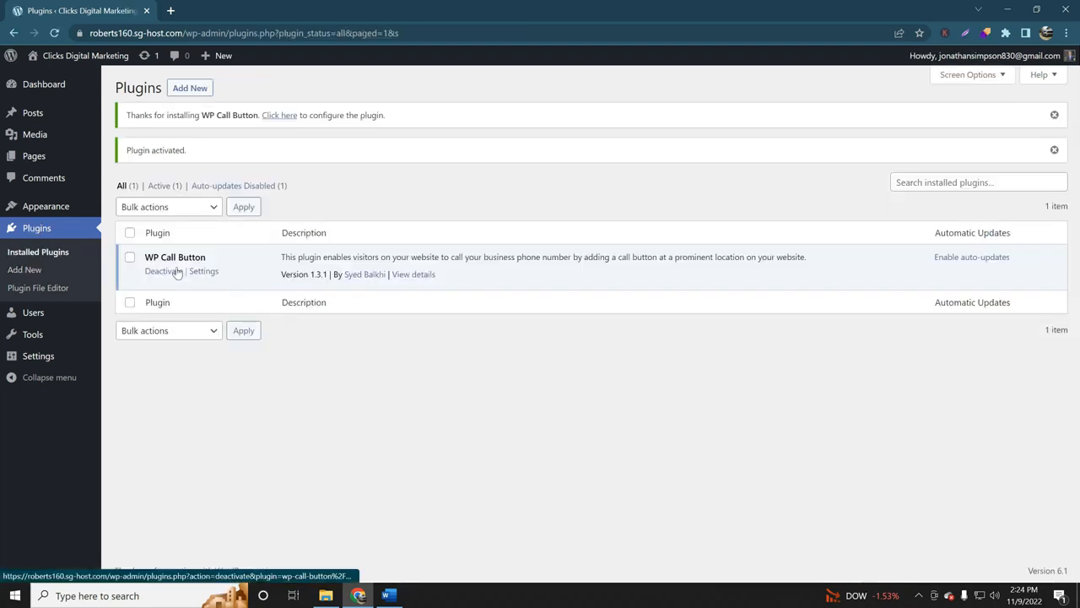
mouse_move(38, 252)
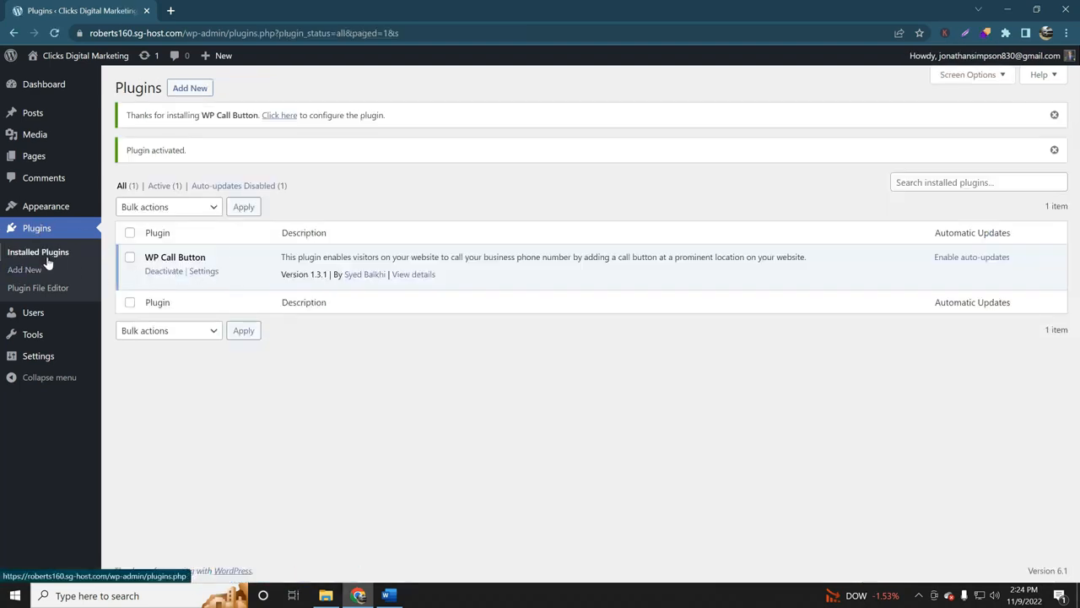
- Go to WP Call Button's settings via its Settings link on the Plugins page
click(203, 271)
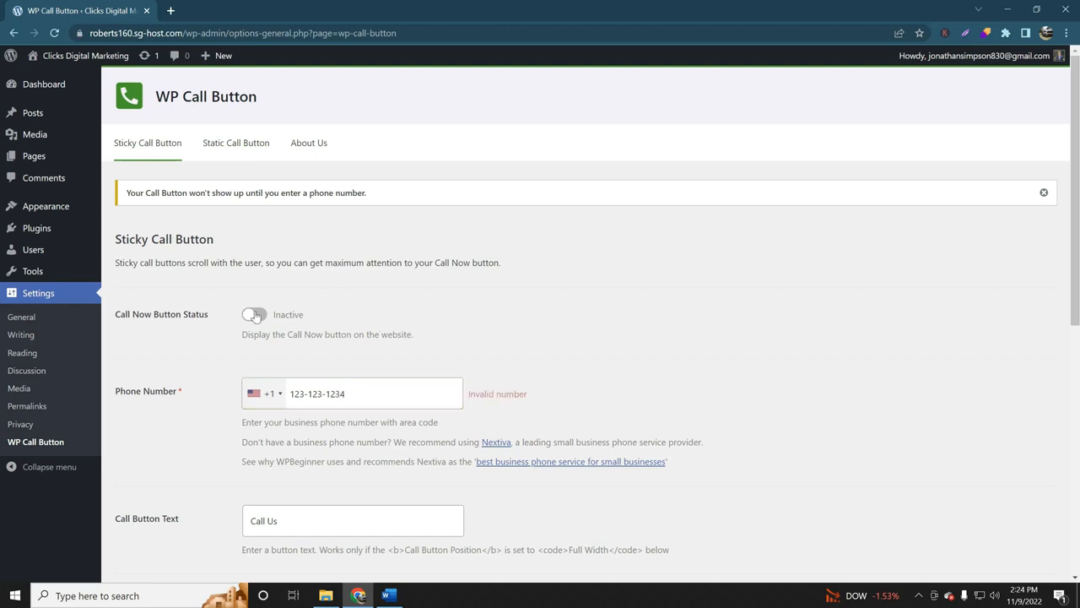
- Scroll the Sticky Call Button settings down to the Call Button Position section
scroll(down, 3)
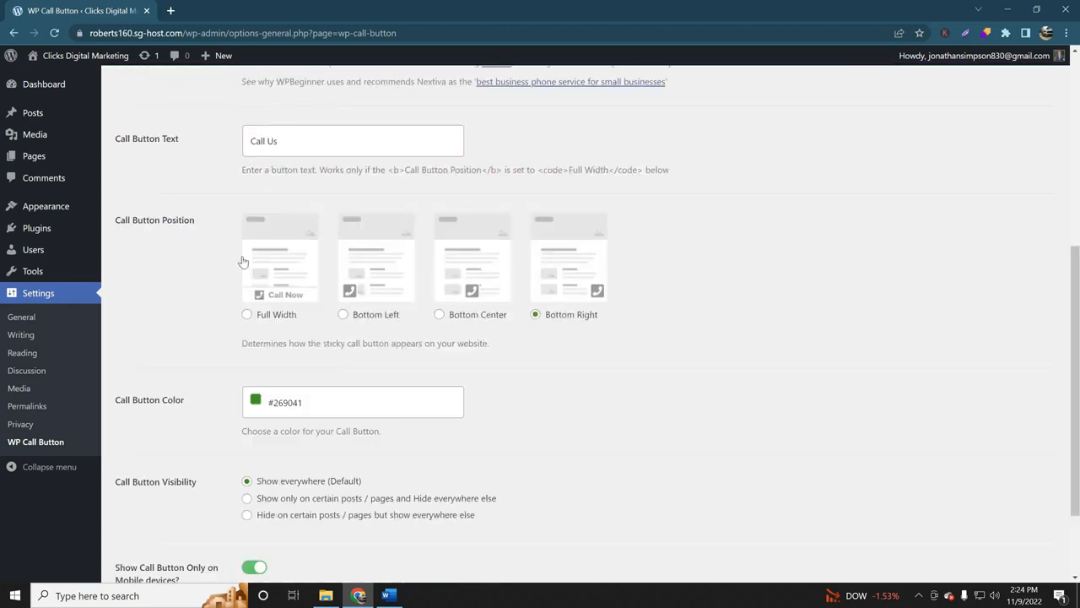
mouse_move(286, 296)
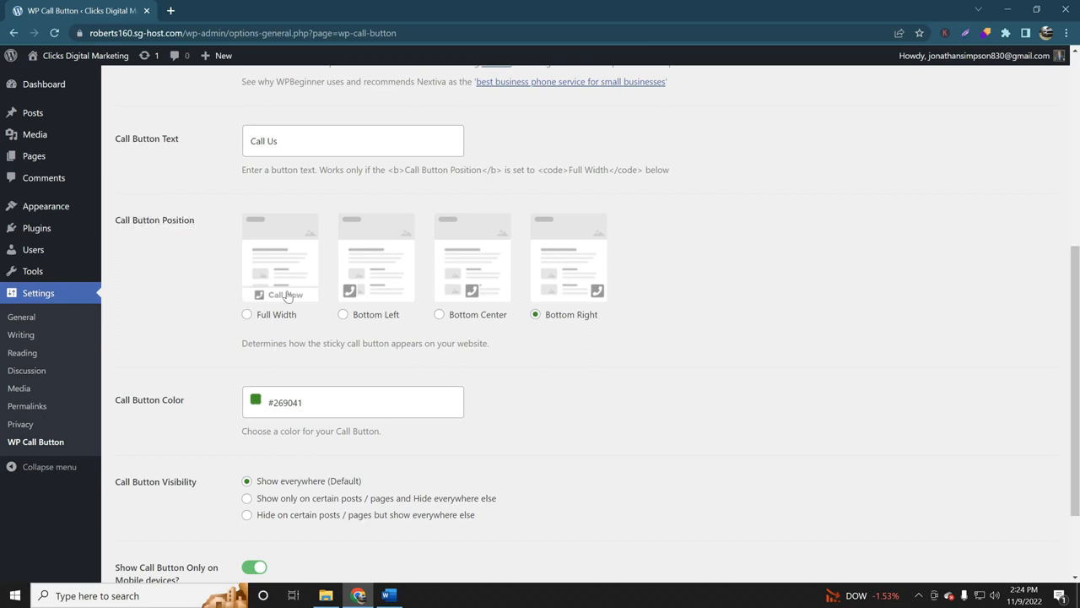
mouse_move(342, 294)
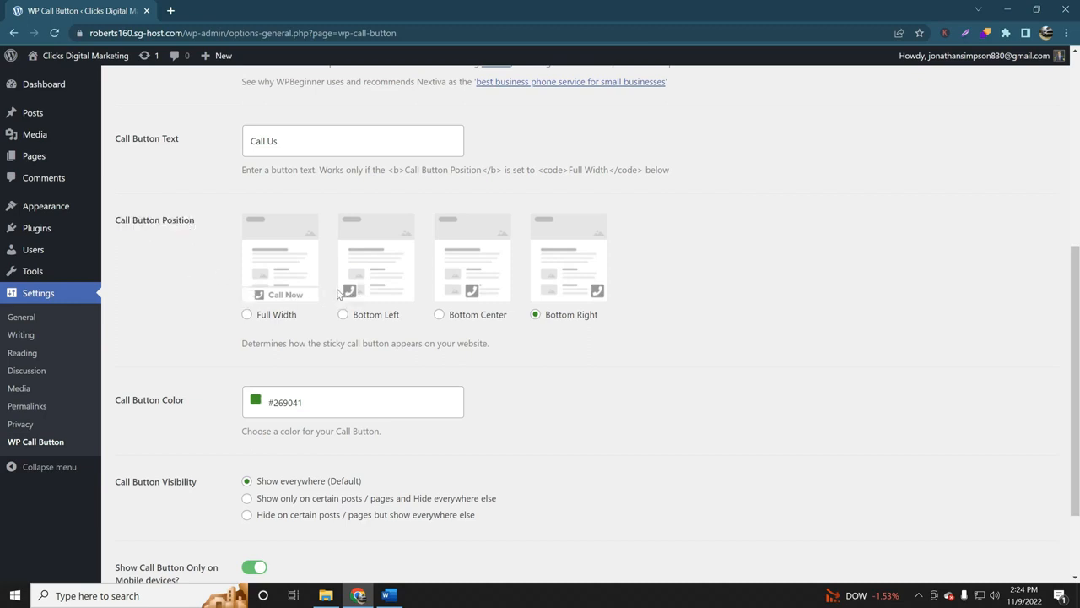
mouse_move(472, 300)
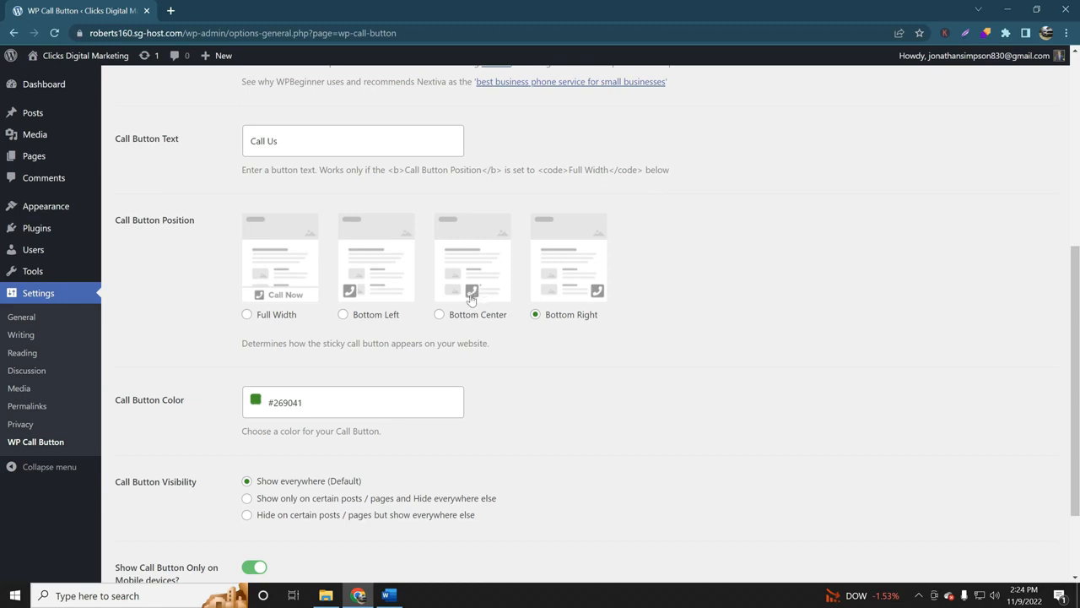
mouse_move(438, 264)
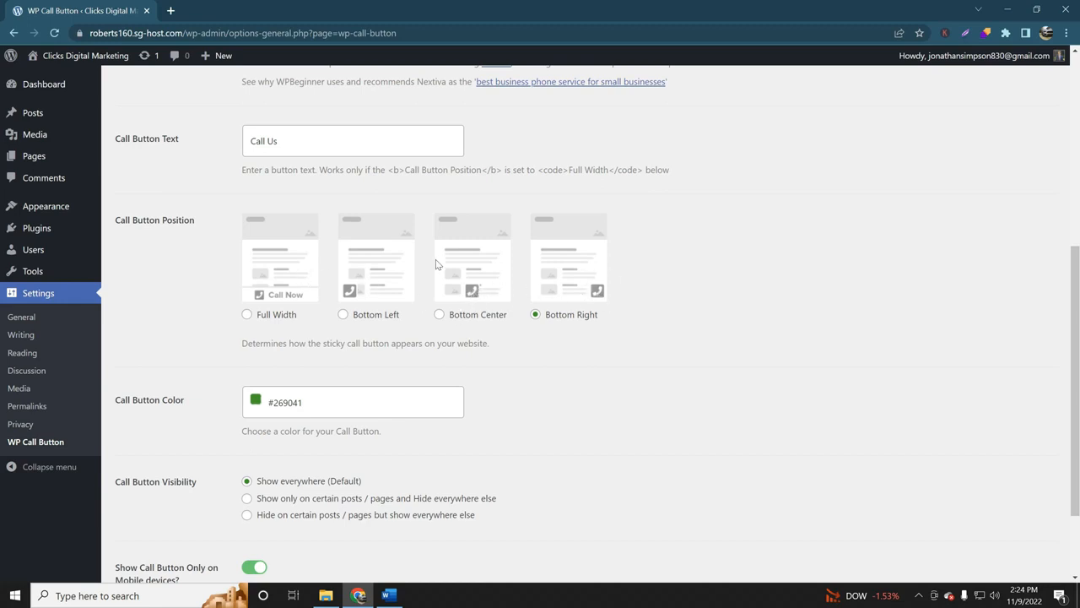
mouse_move(402, 358)
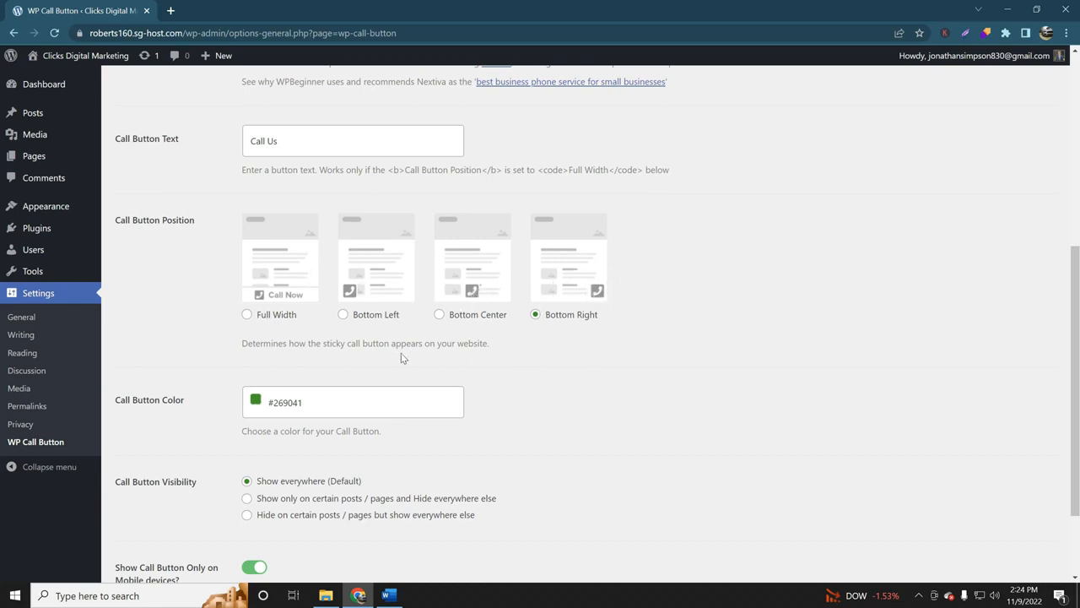